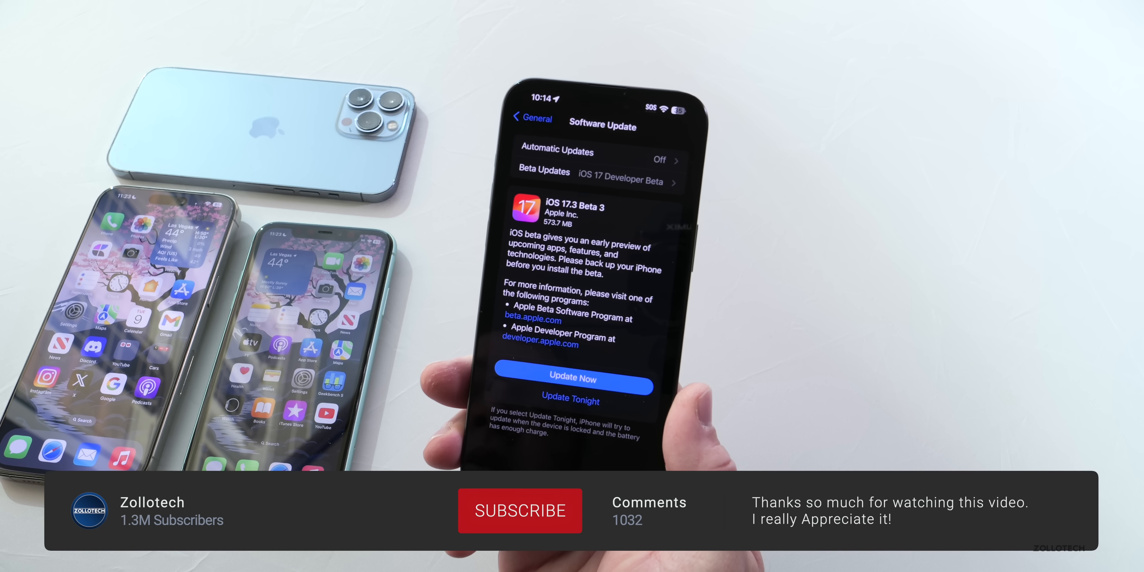
Step: Review the iOS 17.3 Beta 3 entry on the Software Update page, then return home
click(519, 510)
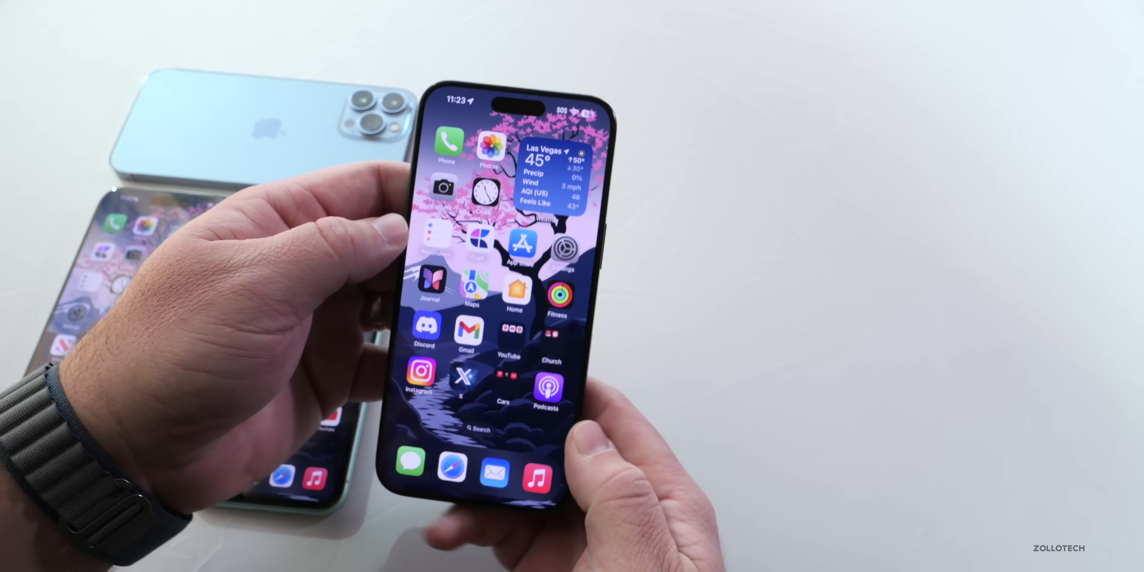
click(564, 251)
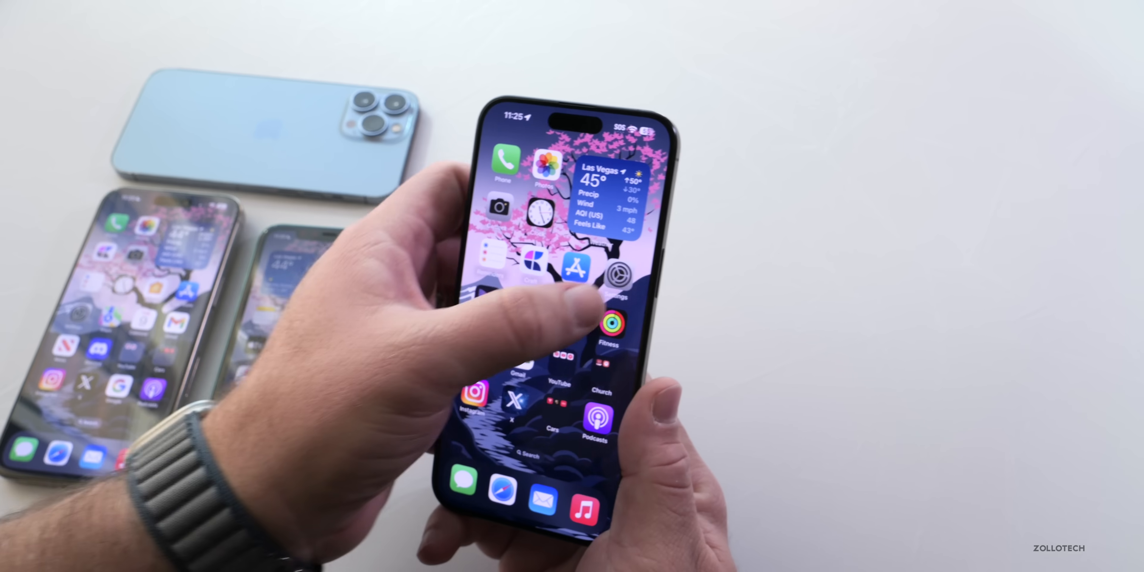
Step: In Face ID & Passcode, start the one-hour security delay to turn off Stolen Device Protection and dismiss it
click(619, 276)
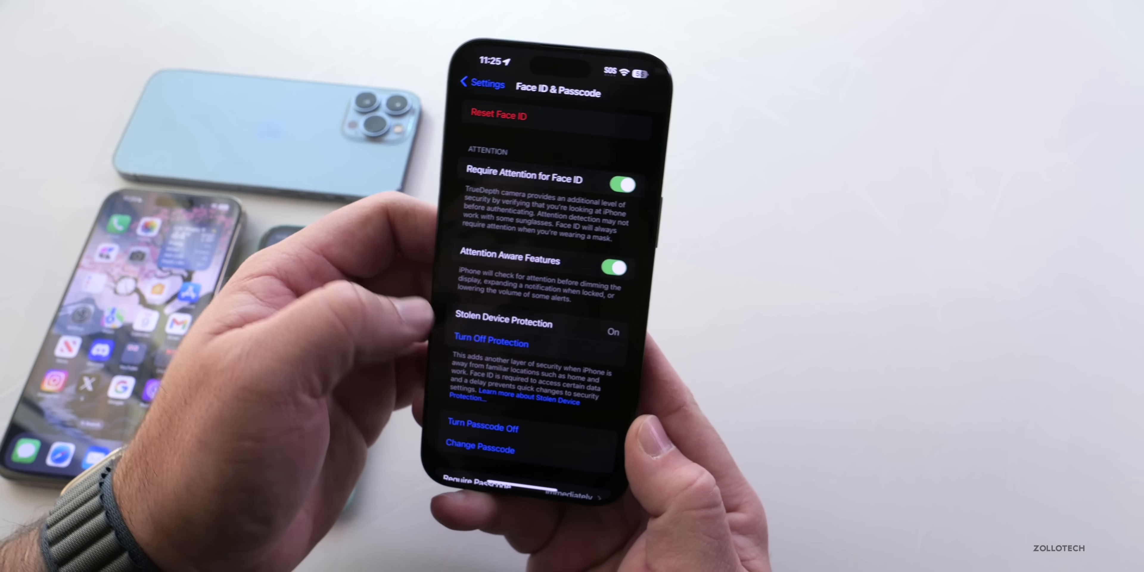
click(491, 344)
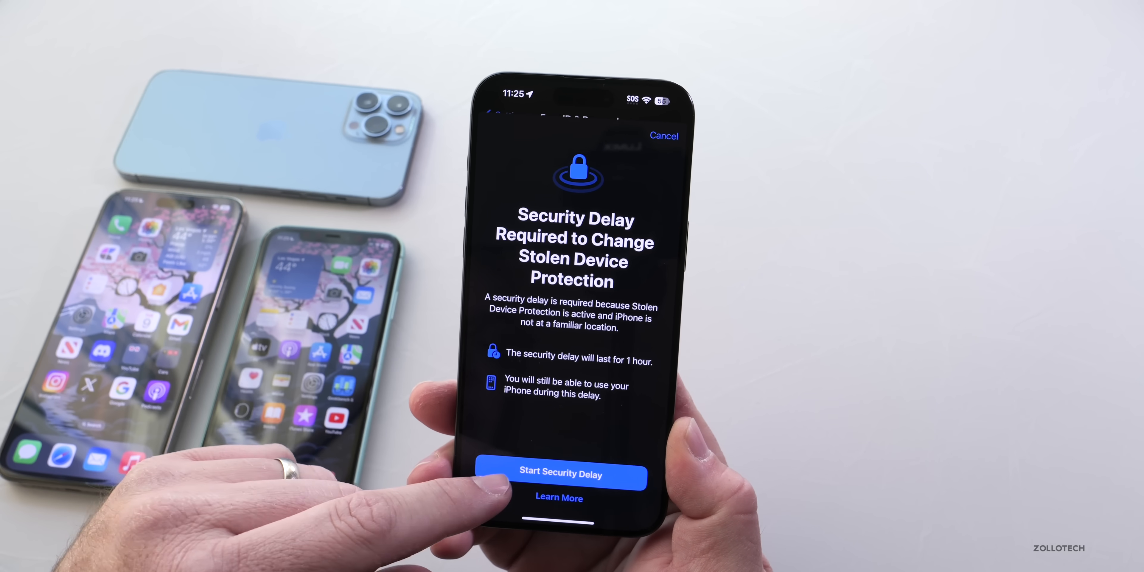
click(560, 474)
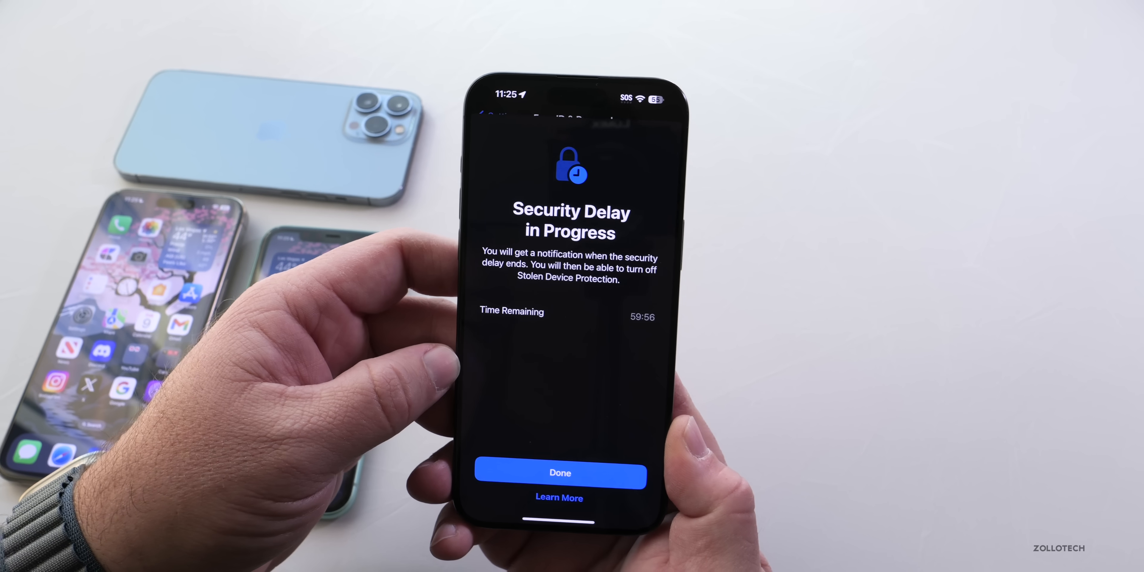
click(559, 473)
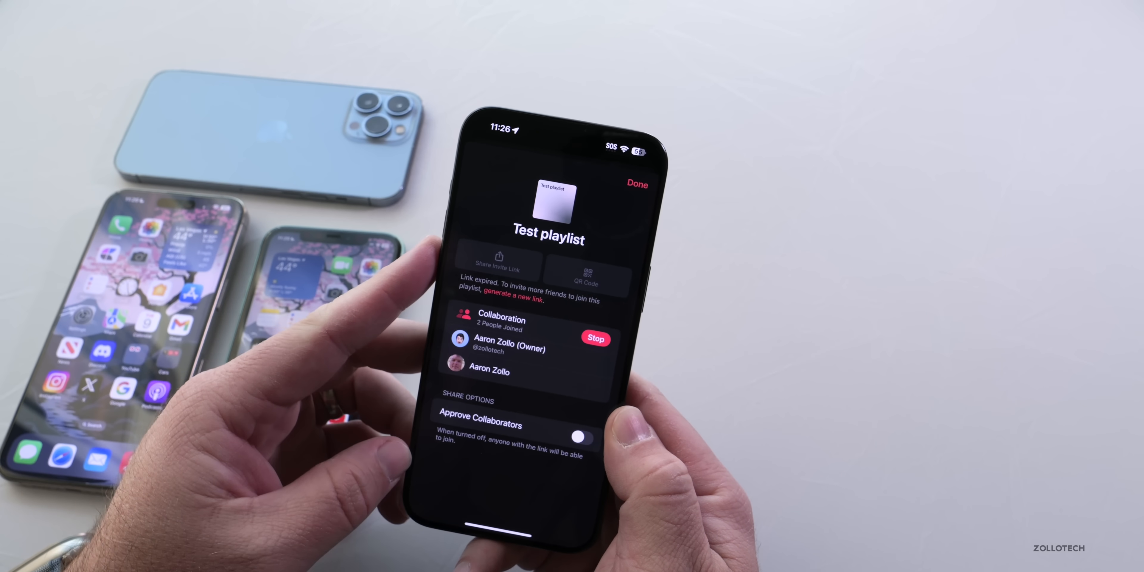
Step: View the Test playlist's collaborators in Apple Music, then close the sheet with Done
click(638, 184)
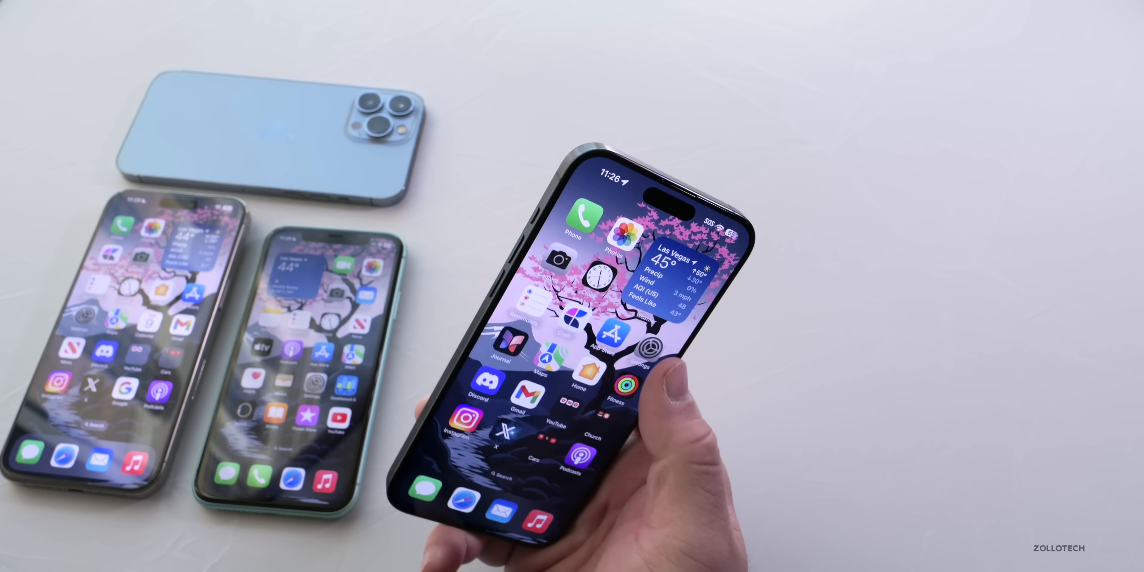
Step: Reach the Journal app's settings in Settings, showing Journaling Suggestions and Lock Journal
click(647, 348)
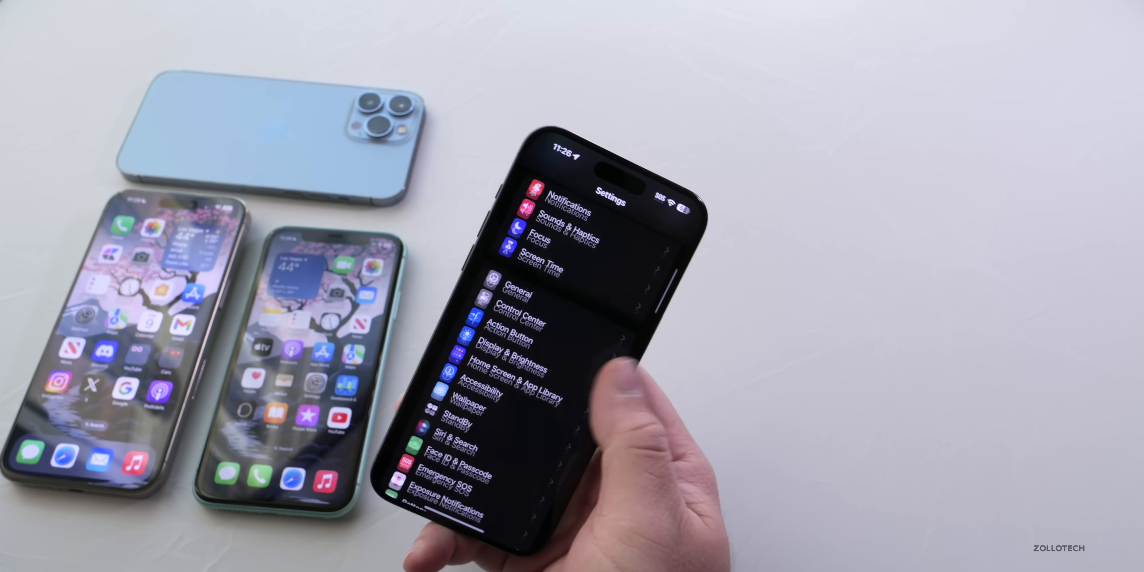
scroll(down, 3)
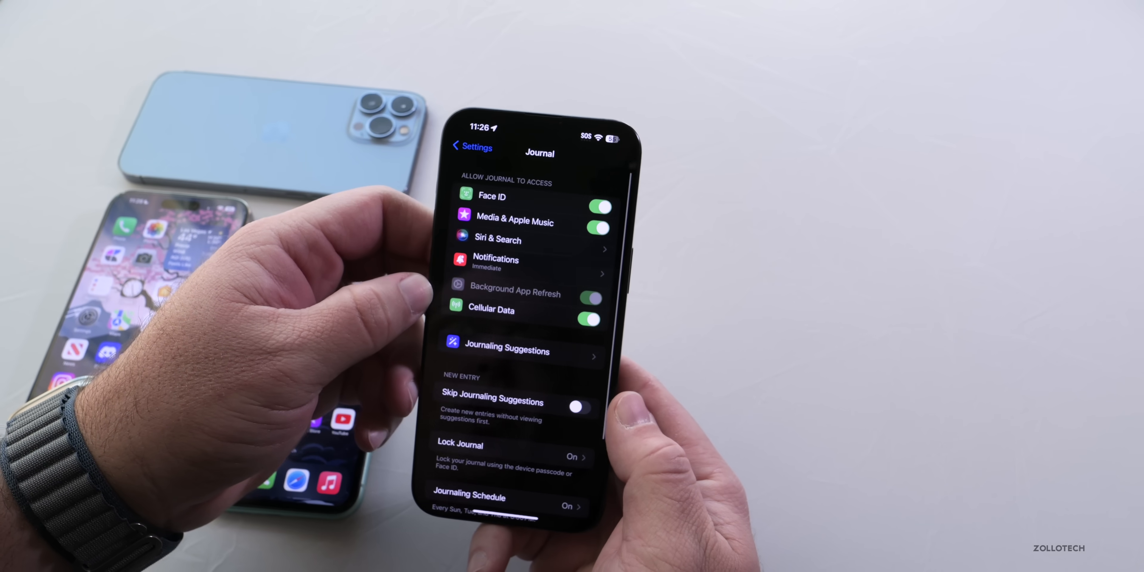
scroll(down, 3)
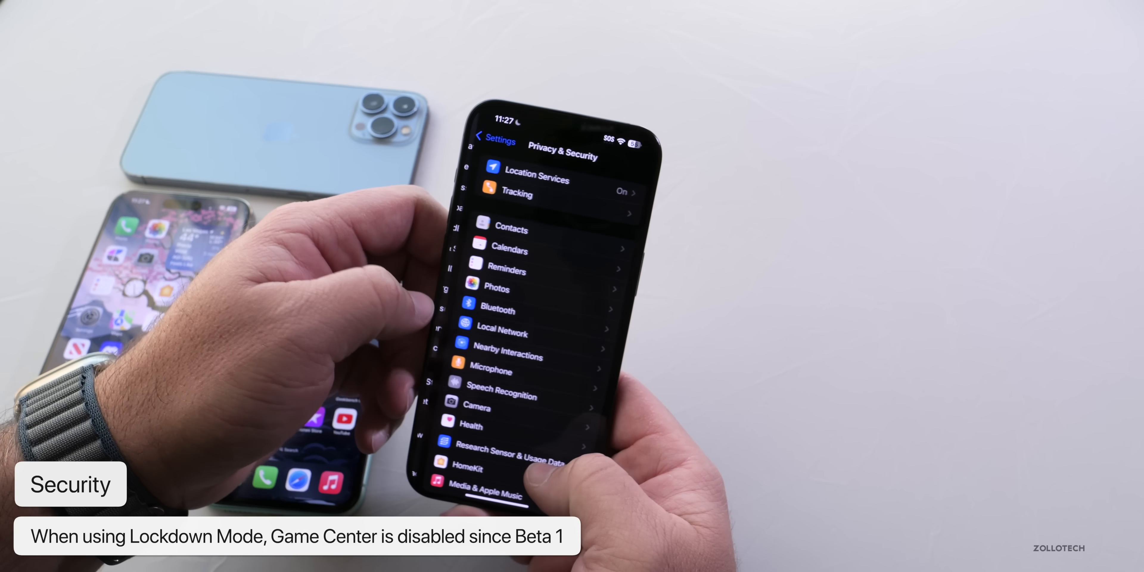
Step: Reach the Privacy & Security Security section and view Lockdown Mode, currently off
scroll(down, 3)
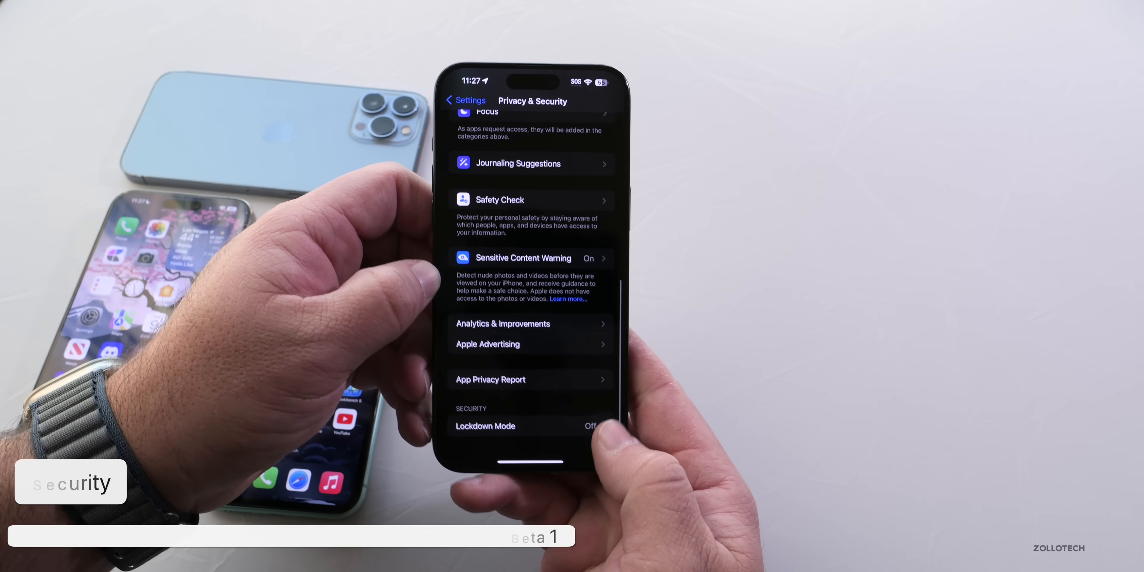
click(485, 426)
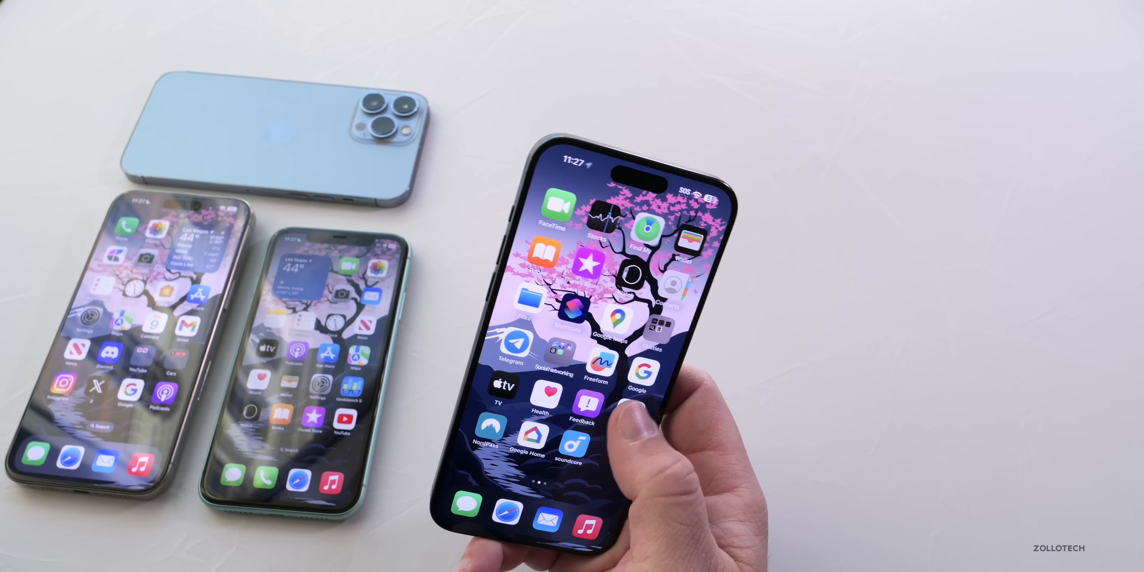
click(583, 405)
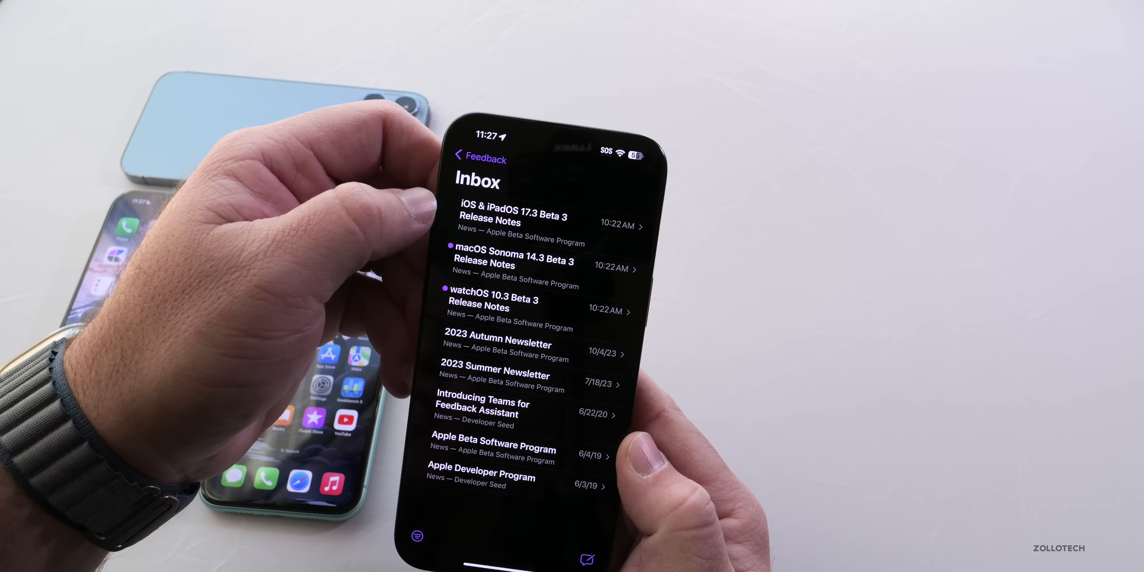
click(513, 215)
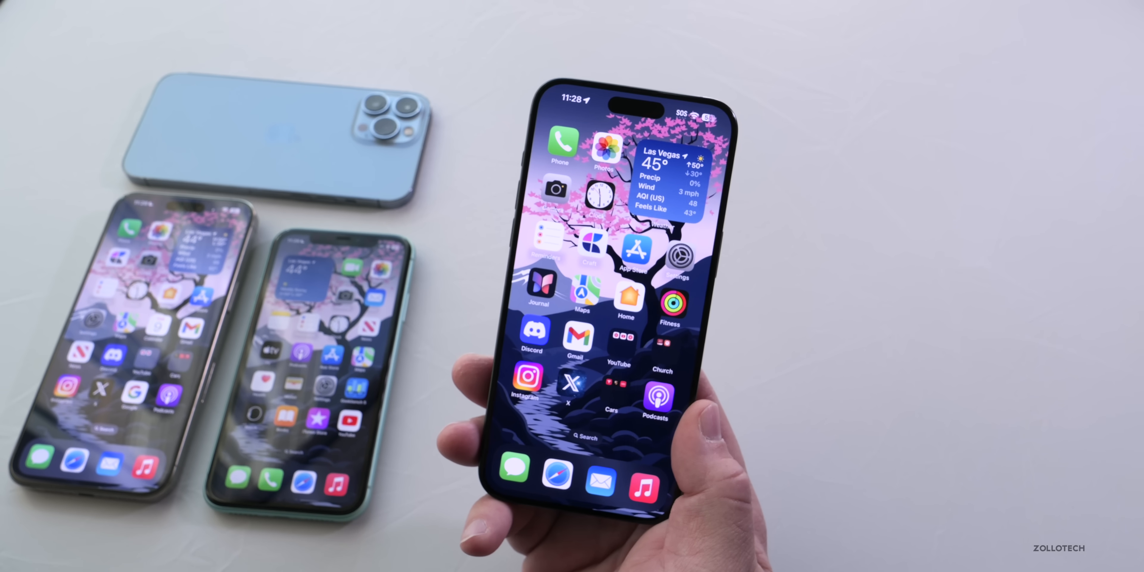
Step: From the App Library launch Music and open the Test playlist from Library
scroll(left, 3)
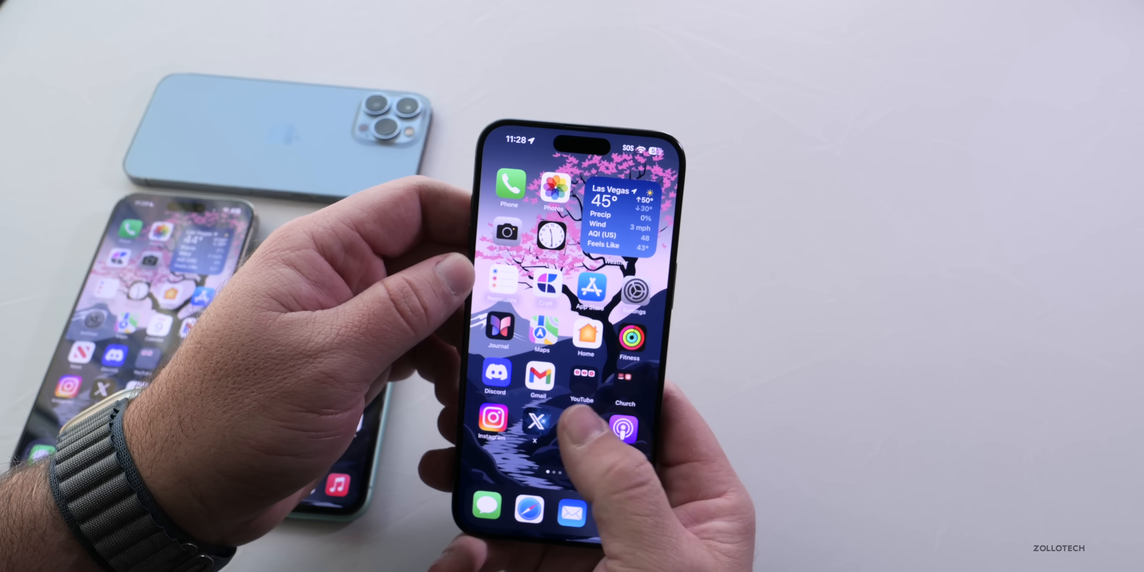
scroll(left, 3)
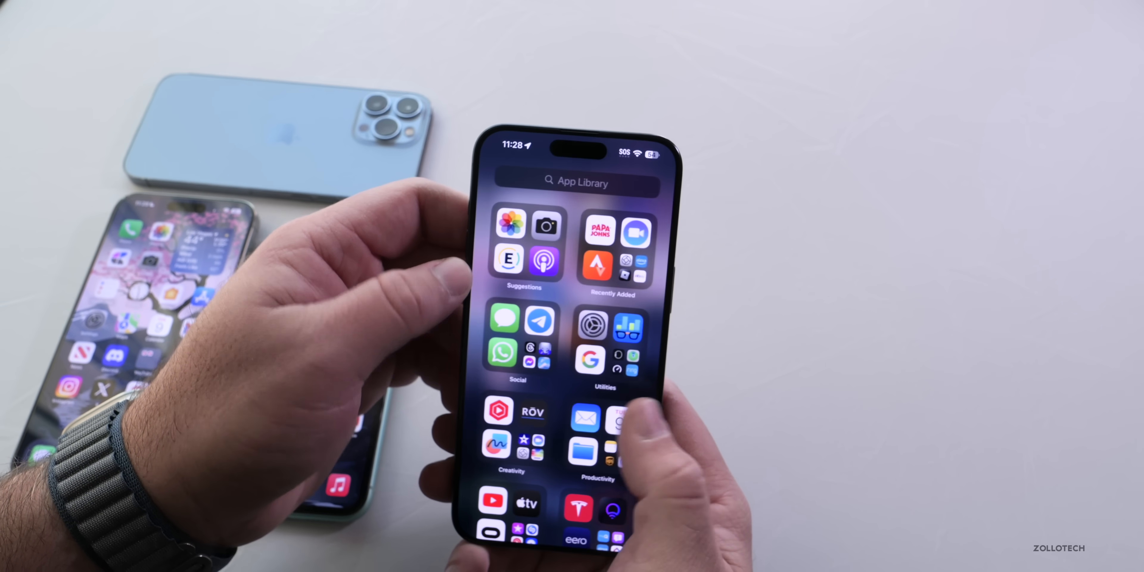
click(582, 181)
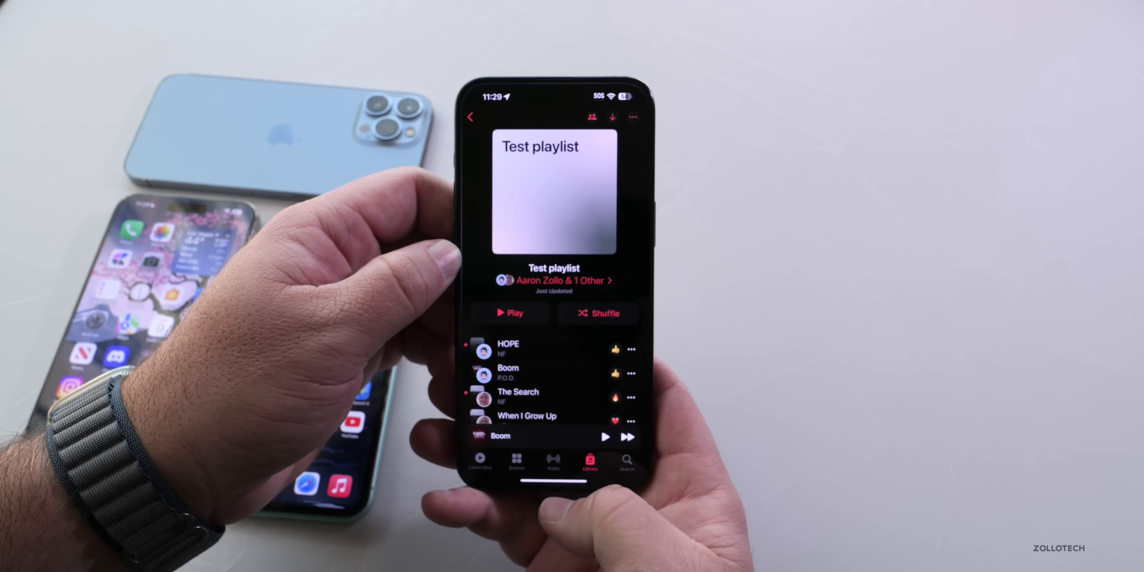
click(516, 464)
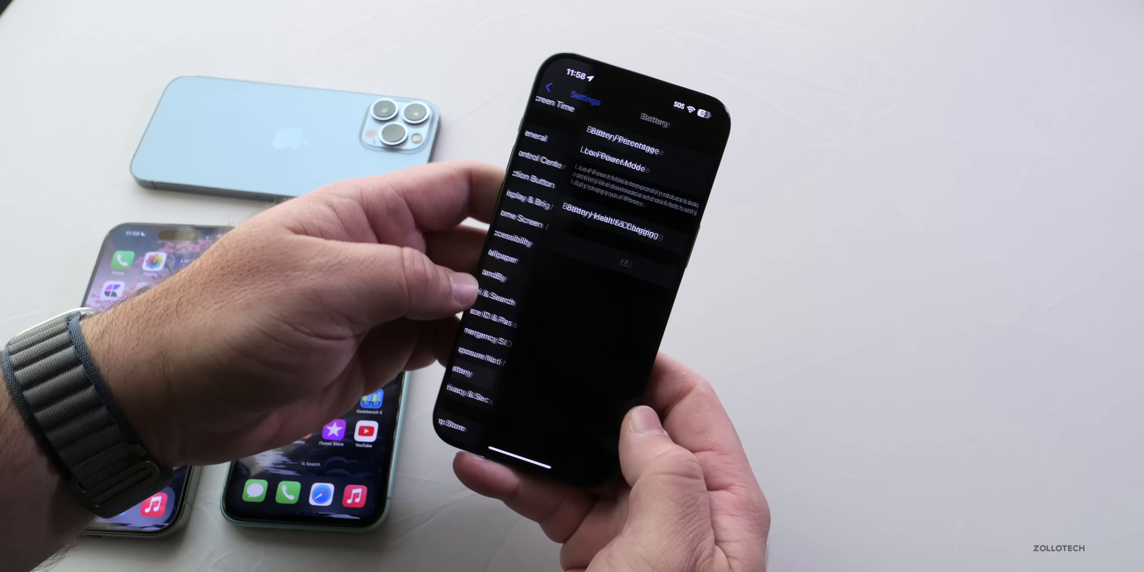
Step: Show the Battery page's Last 10 Days usage and activity charts, last charged to 95%
click(610, 218)
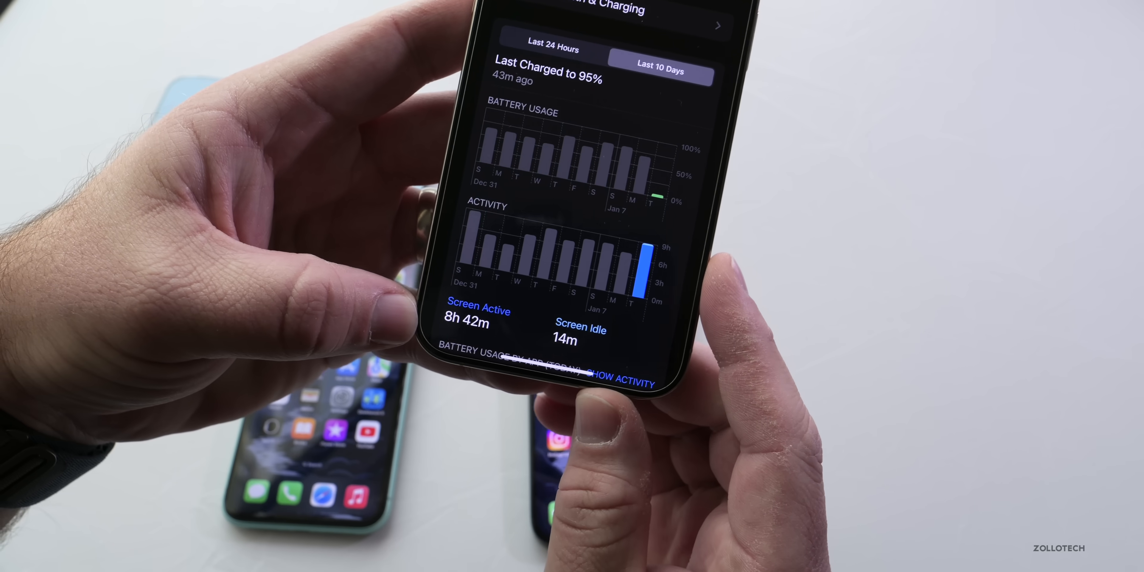
scroll(down, 3)
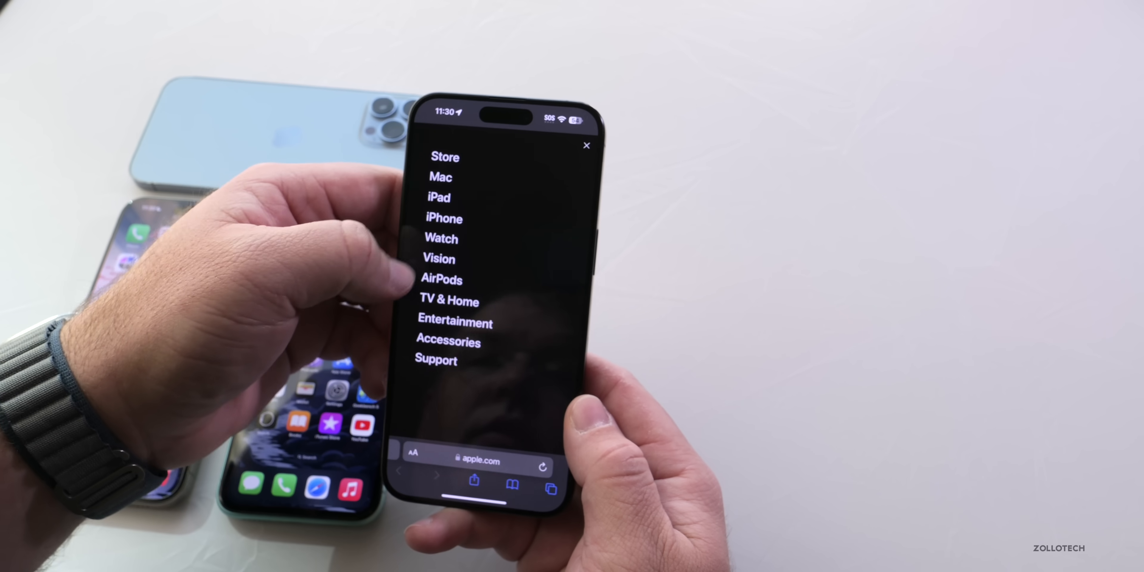
Step: Reveal apple.com's navigation menu in Safari listing Store, Mac, iPad, iPhone and Watch
click(437, 258)
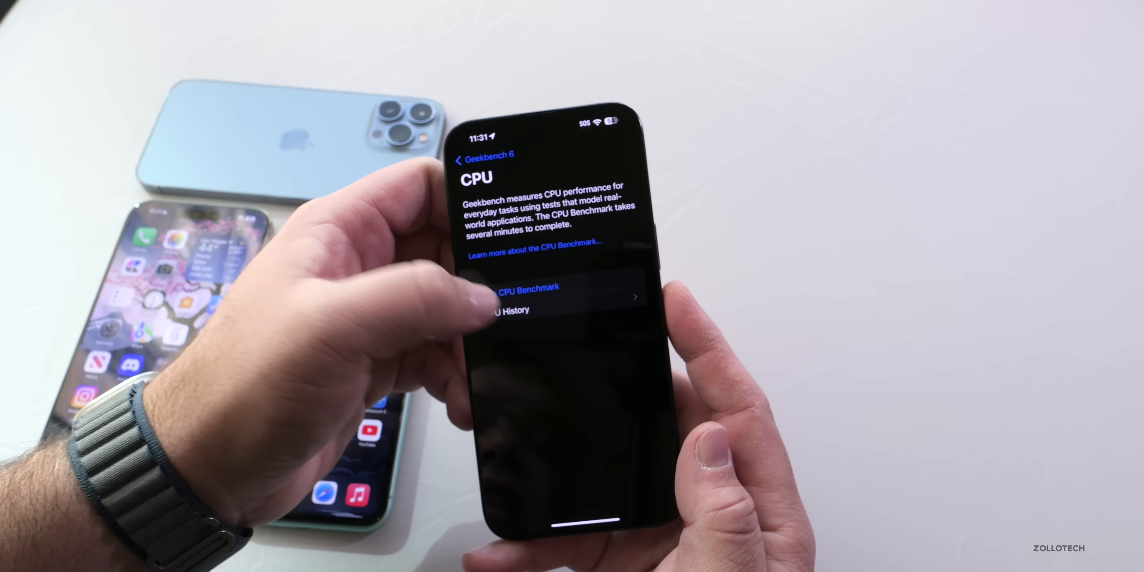
Step: Reach Geekbench 6's CPU Benchmark page with its test description and history
click(511, 309)
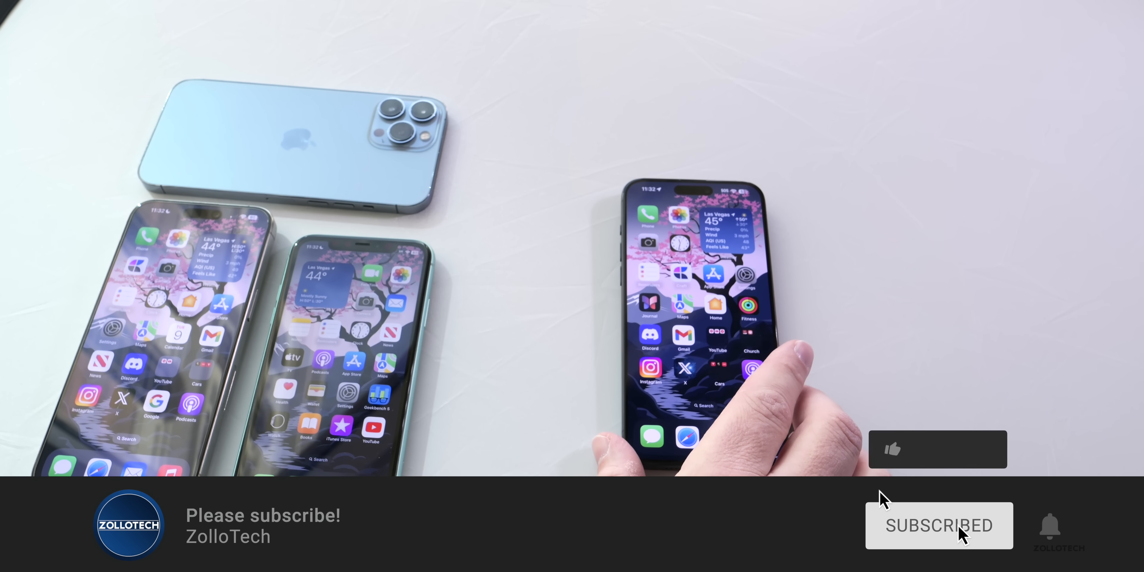
click(892, 450)
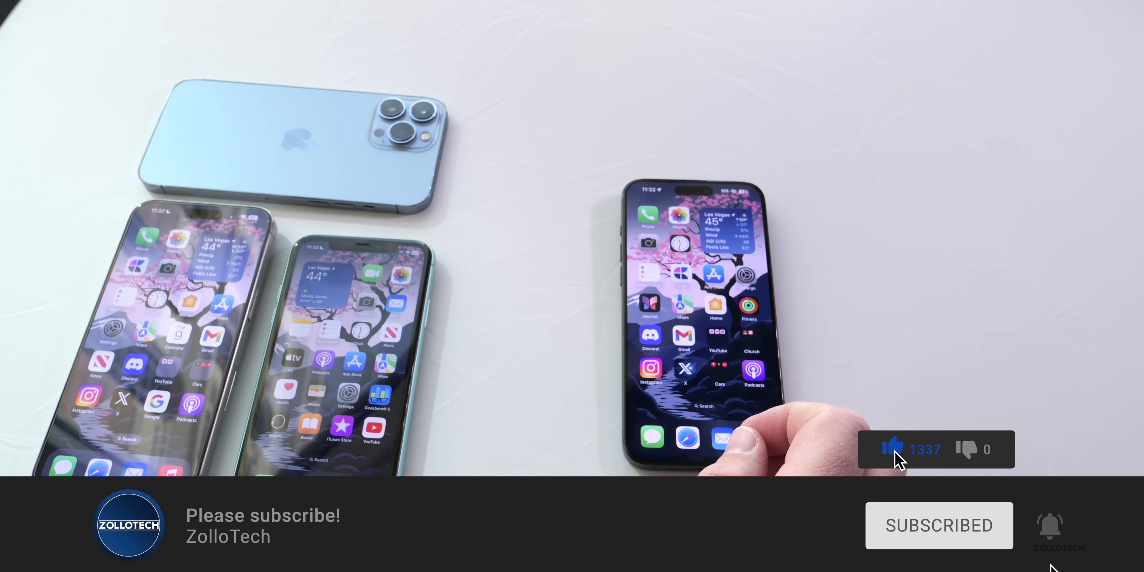